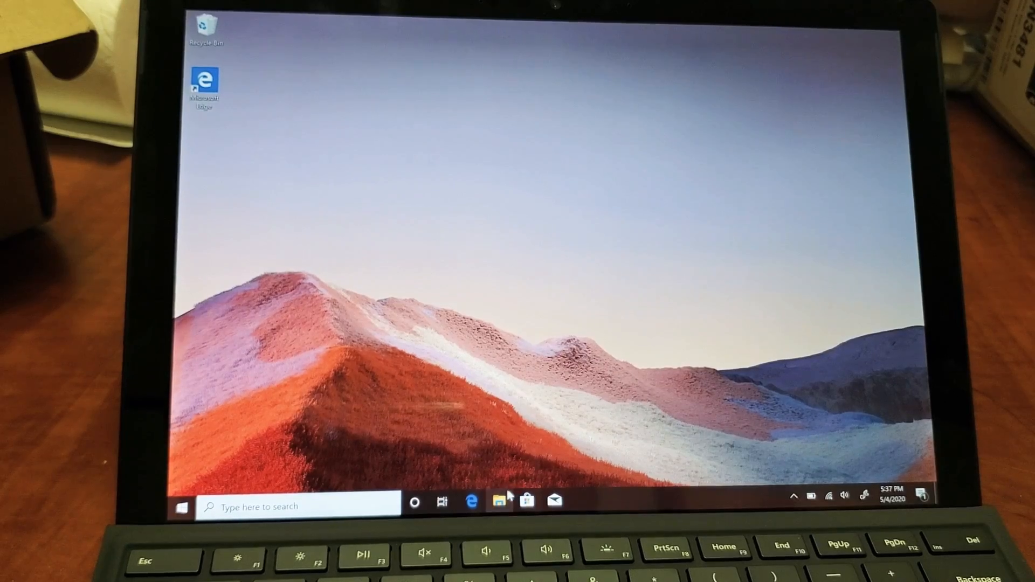
- Launch File Explorer from the taskbar, opening at Quick access
{"action": "left_click", "coordinate": [500, 503]}
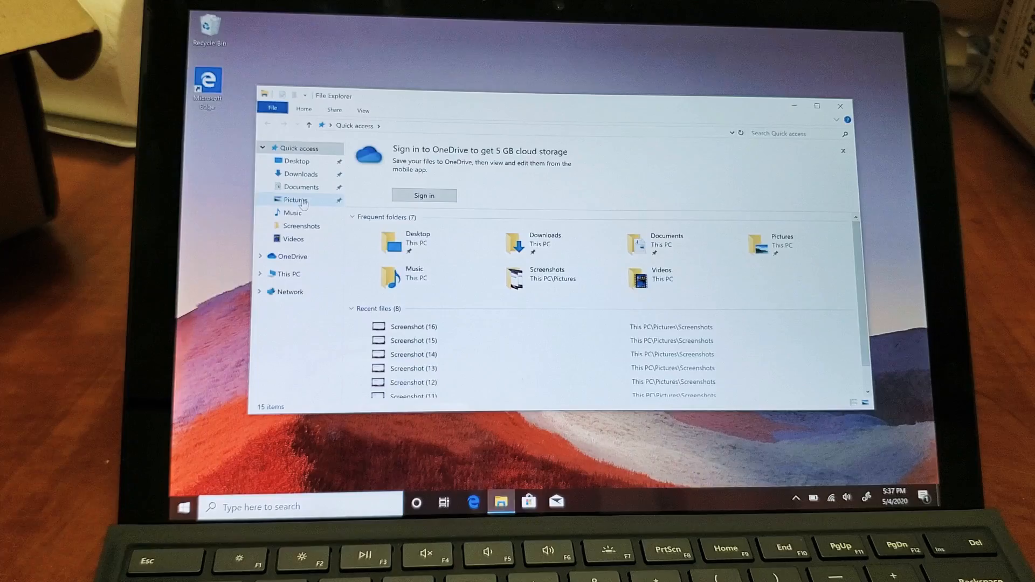
- Open Pictures › Screenshots, preview Screenshot (10) in Photos, then close Photos
{"action": "left_click", "coordinate": [296, 200]}
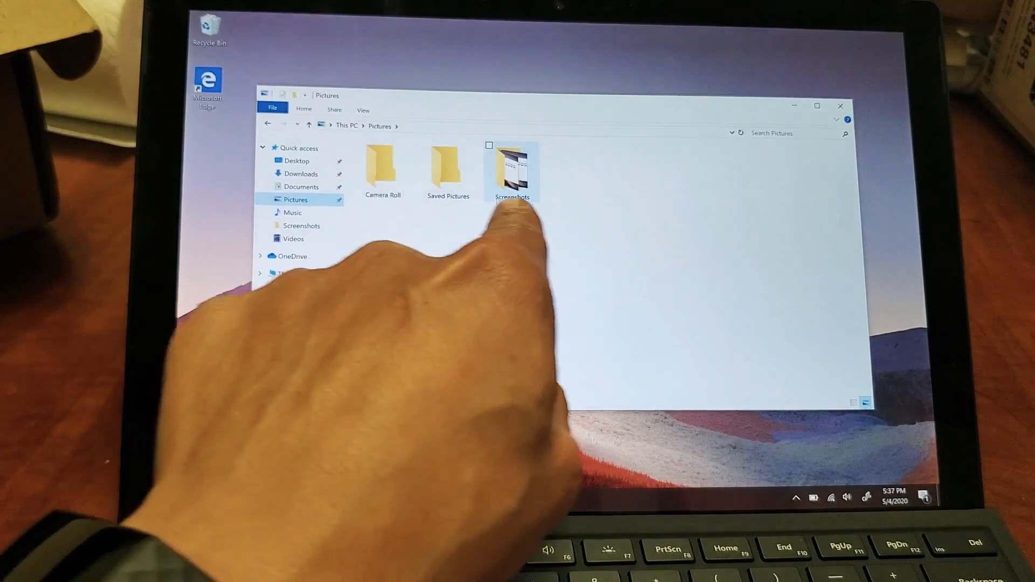
{"action": "left_click", "coordinate": [513, 172]}
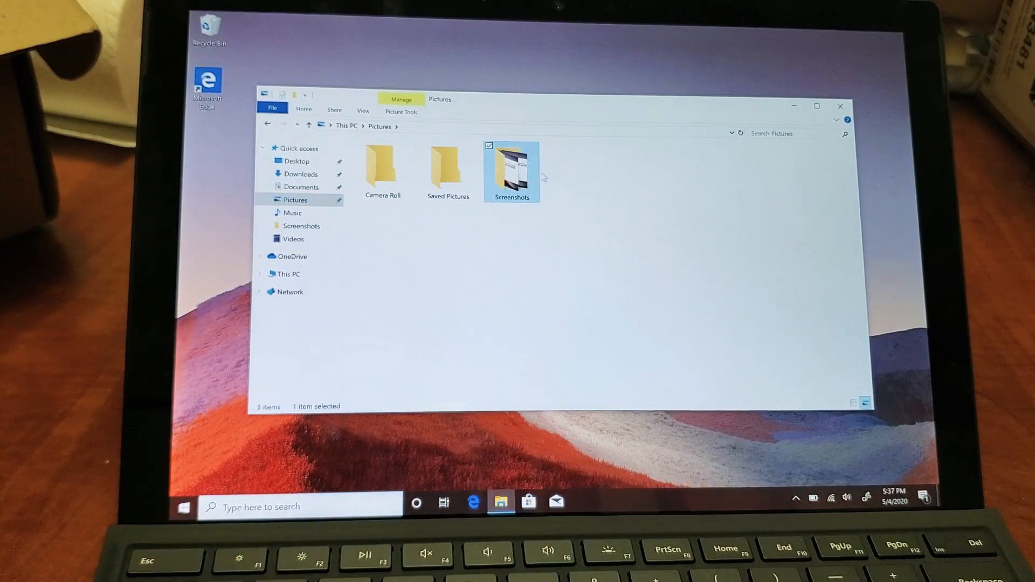
{"action": "double_click", "coordinate": [512, 167]}
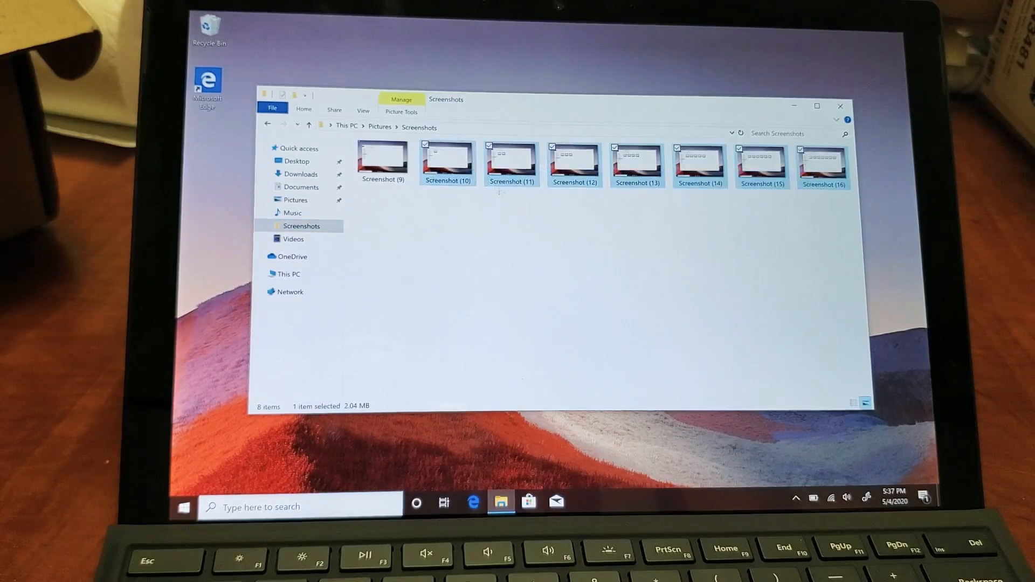
{"action": "double_click", "coordinate": [447, 158]}
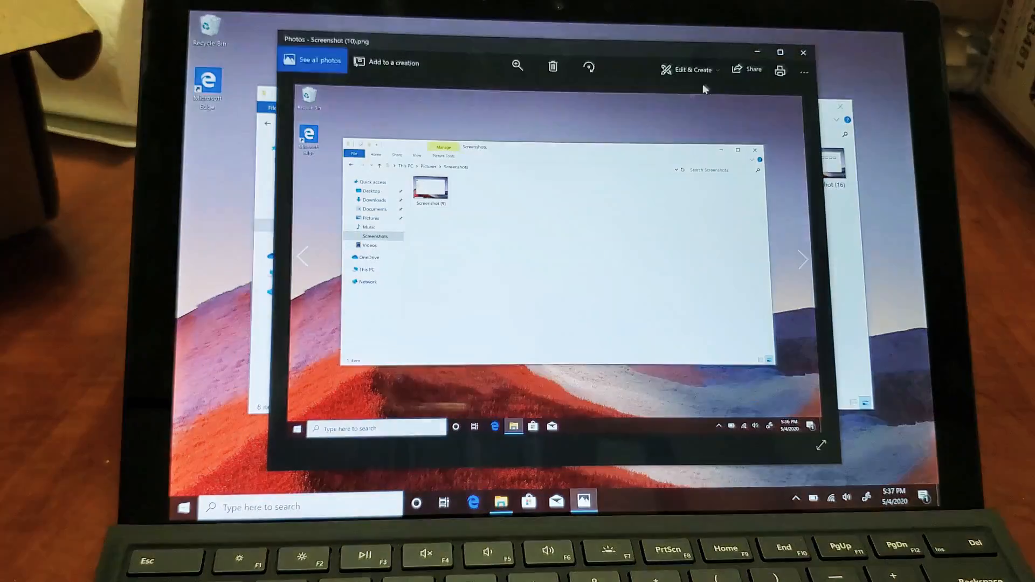
{"action": "left_click", "coordinate": [804, 53]}
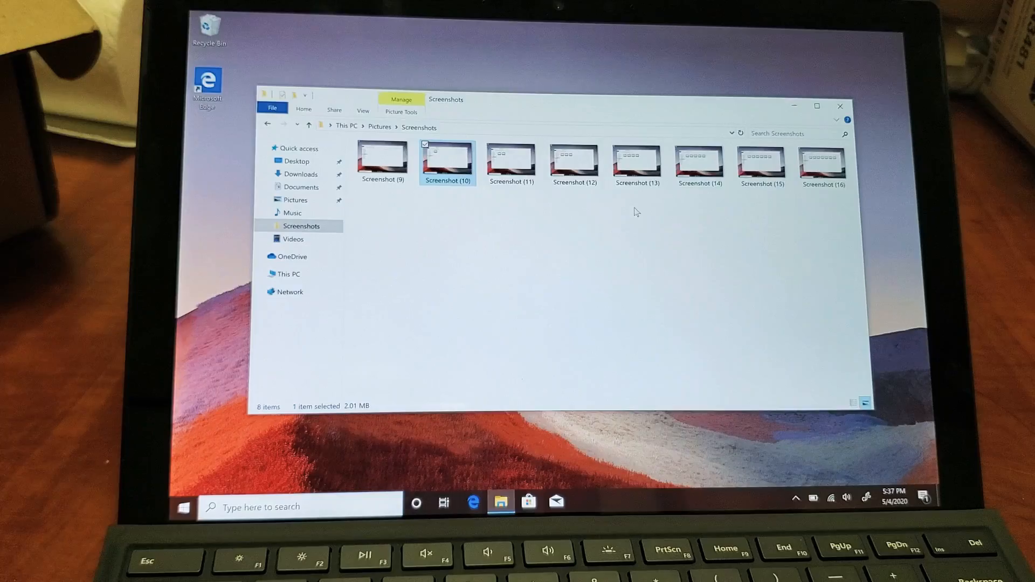